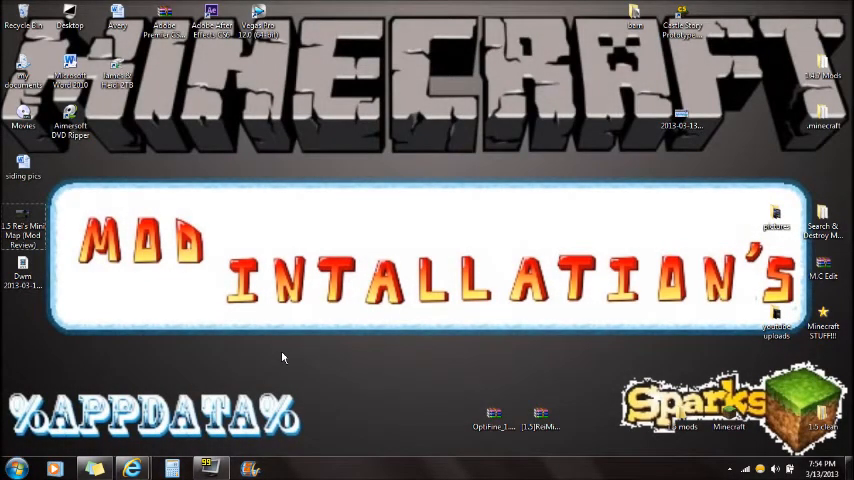
{"action": "mouse_move", "coordinate": [310, 358]}
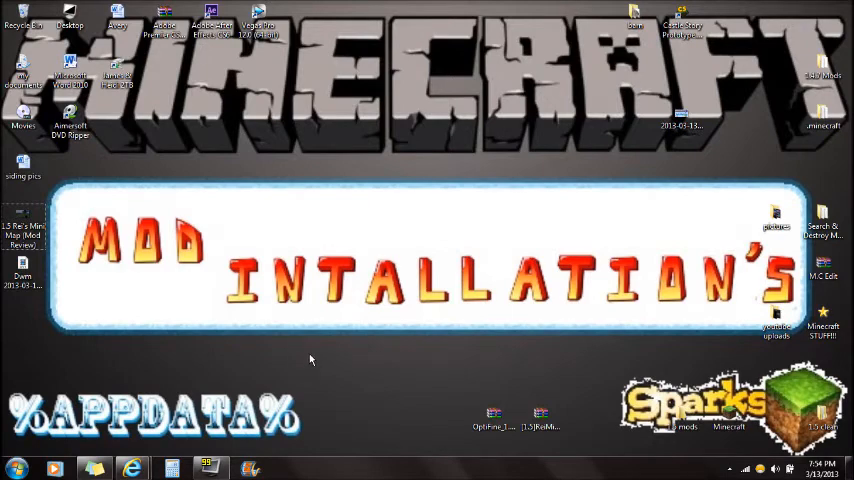
{"action": "mouse_move", "coordinate": [310, 360]}
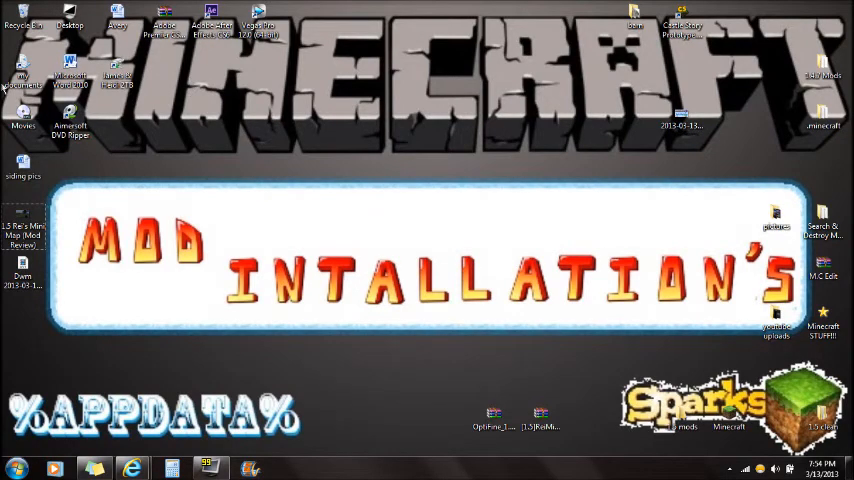
{"action": "mouse_move", "coordinate": [190, 90]}
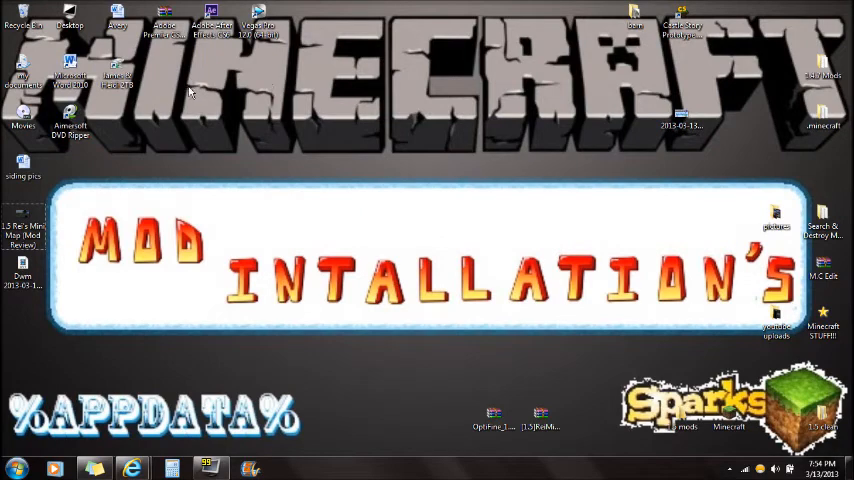
{"action": "mouse_move", "coordinate": [170, 88]}
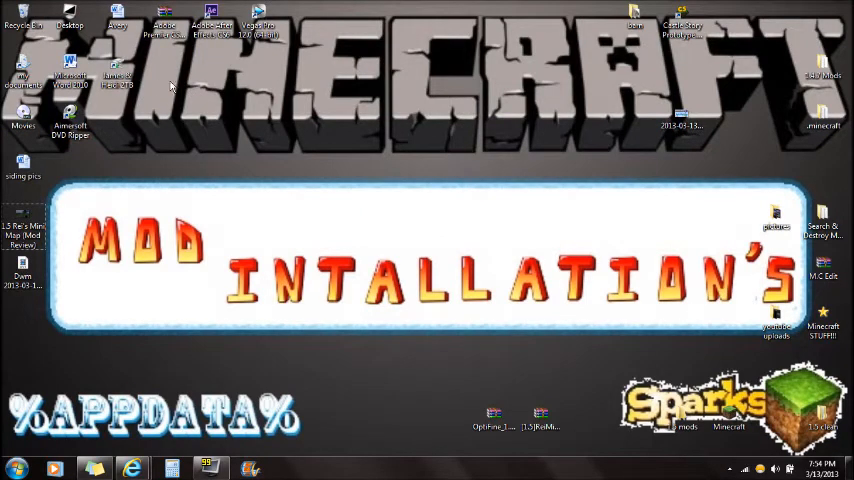
{"action": "mouse_move", "coordinate": [368, 186]}
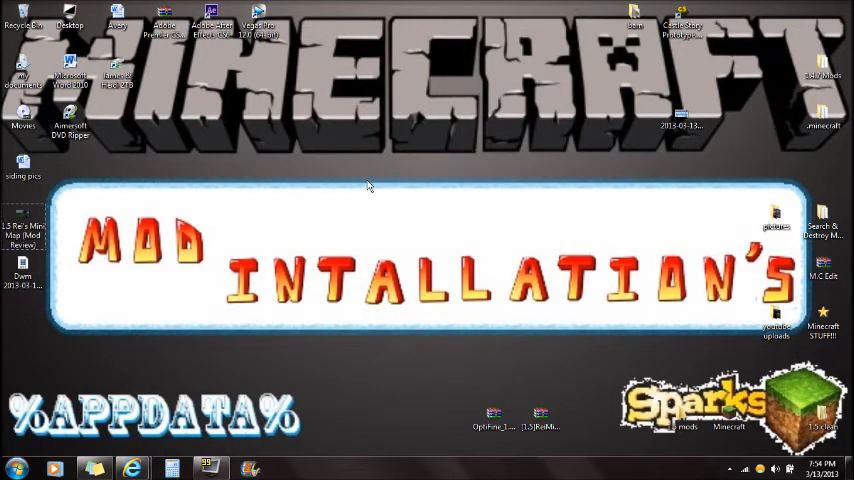
{"action": "mouse_move", "coordinate": [302, 176]}
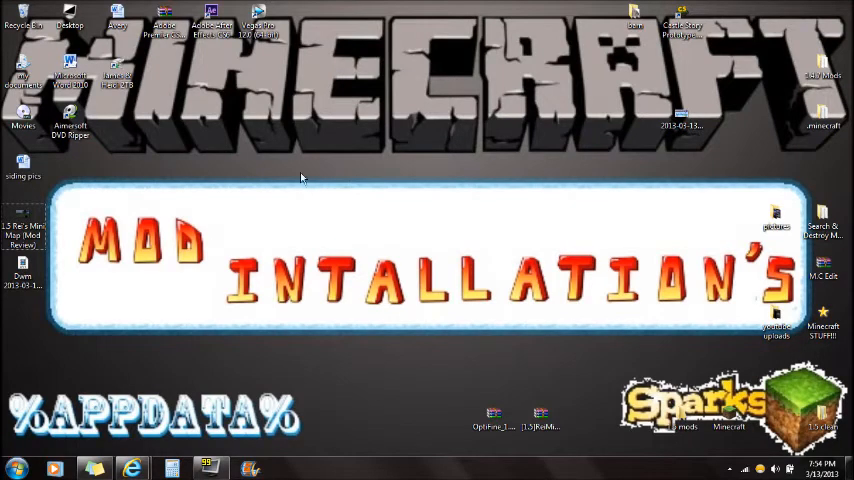
{"action": "mouse_move", "coordinate": [292, 146]}
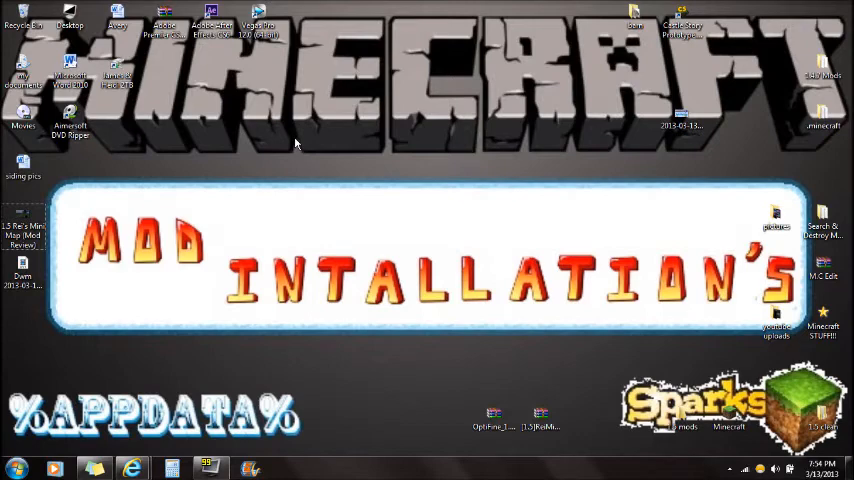
{"action": "mouse_move", "coordinate": [104, 72]}
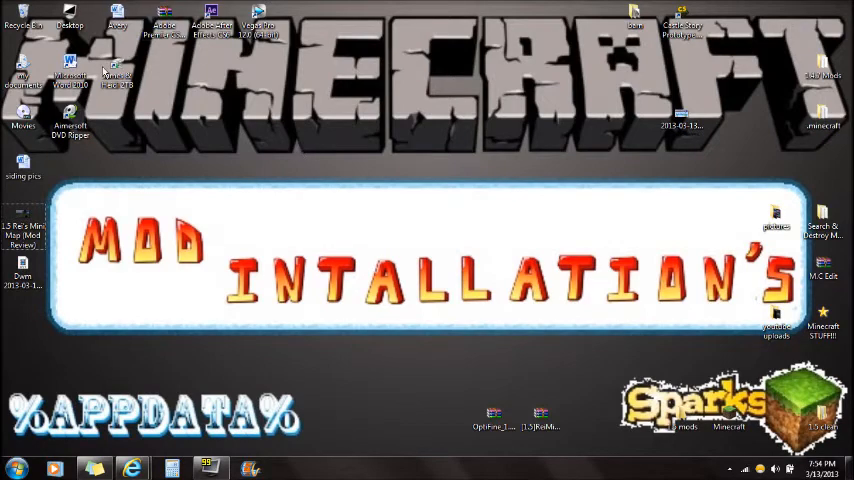
{"action": "mouse_move", "coordinate": [208, 170]}
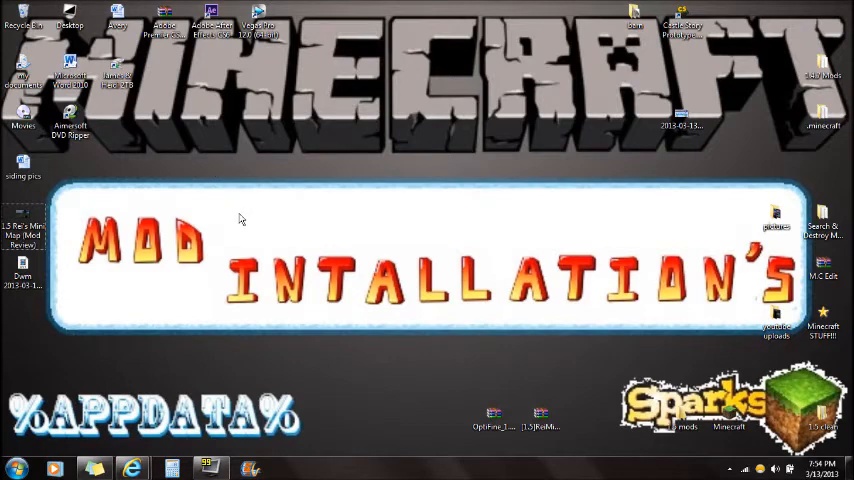
{"action": "mouse_move", "coordinate": [280, 252]}
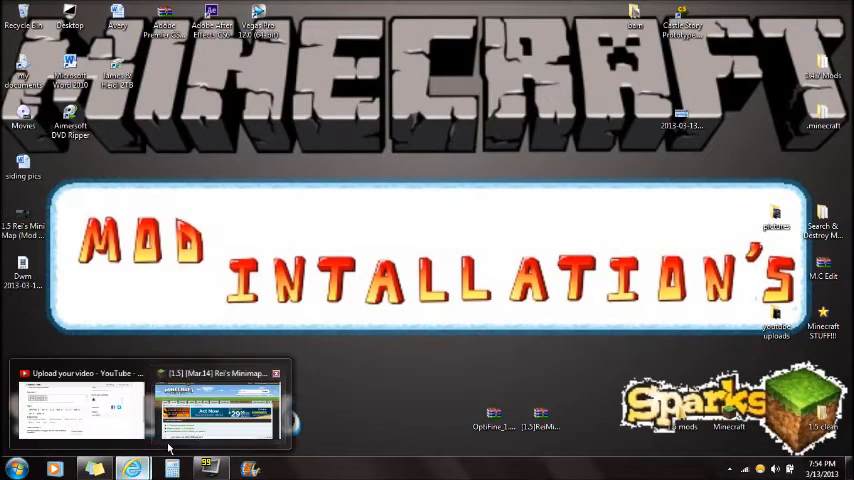
- View the Rei's Minimap forum thread down to its per-version download list, then return to the desktop
{"action": "left_click", "coordinate": [216, 404]}
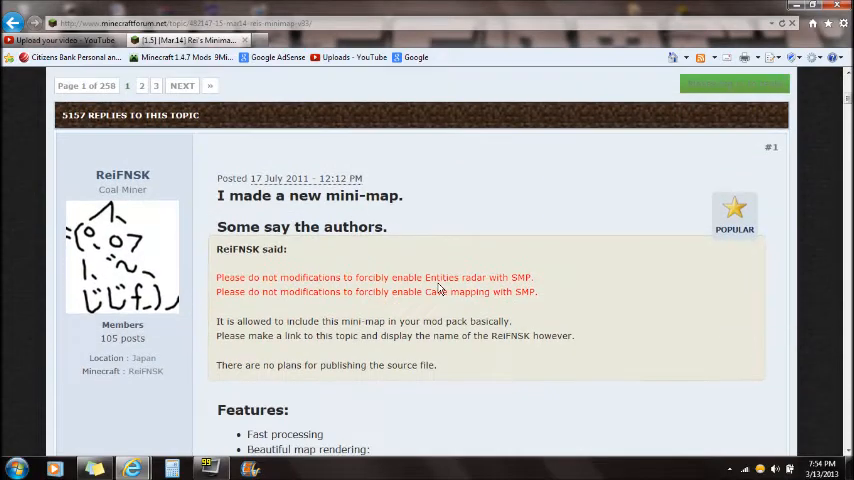
{"action": "scroll", "scroll_direction": "up", "scroll_amount": 3}
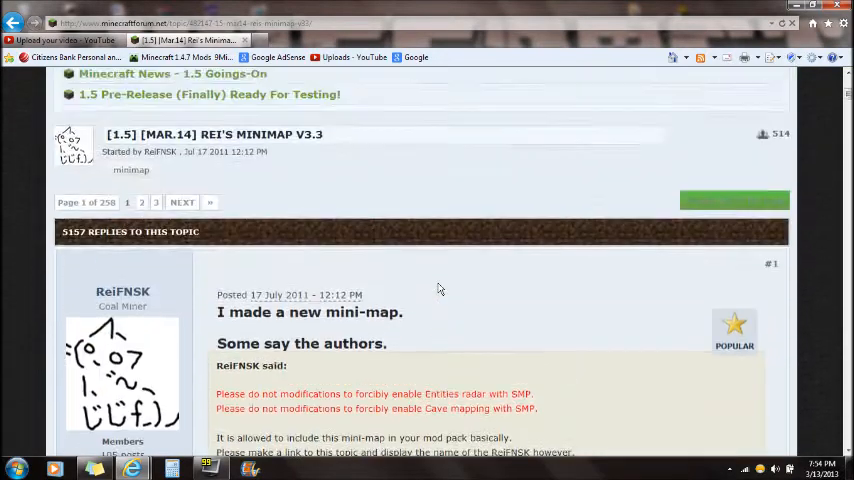
{"action": "scroll", "scroll_direction": "down", "scroll_amount": 3}
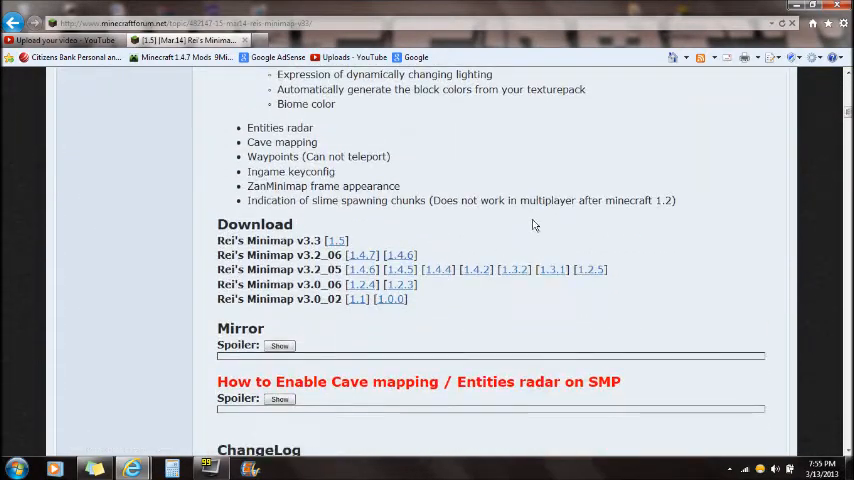
{"action": "mouse_move", "coordinate": [234, 252]}
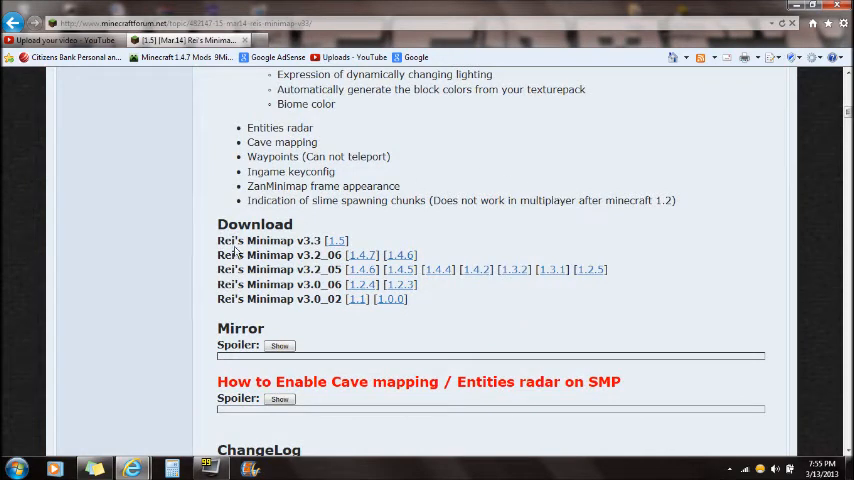
{"action": "double_click", "coordinate": [256, 240]}
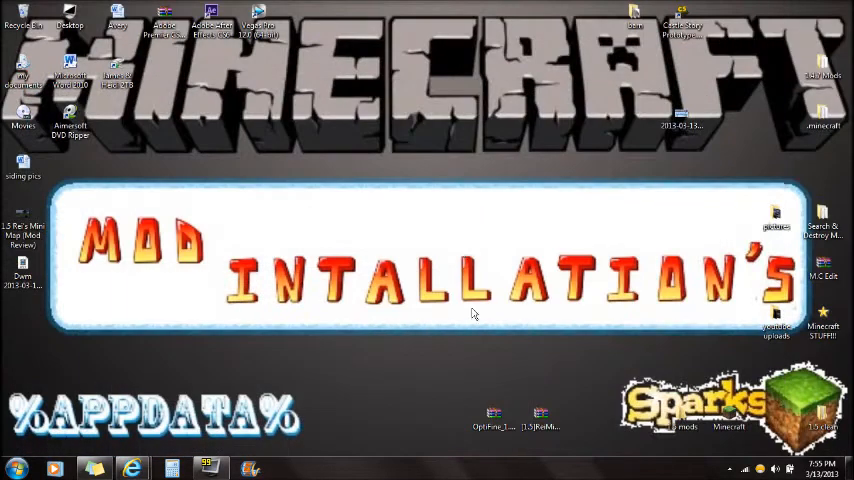
{"action": "mouse_move", "coordinate": [558, 408]}
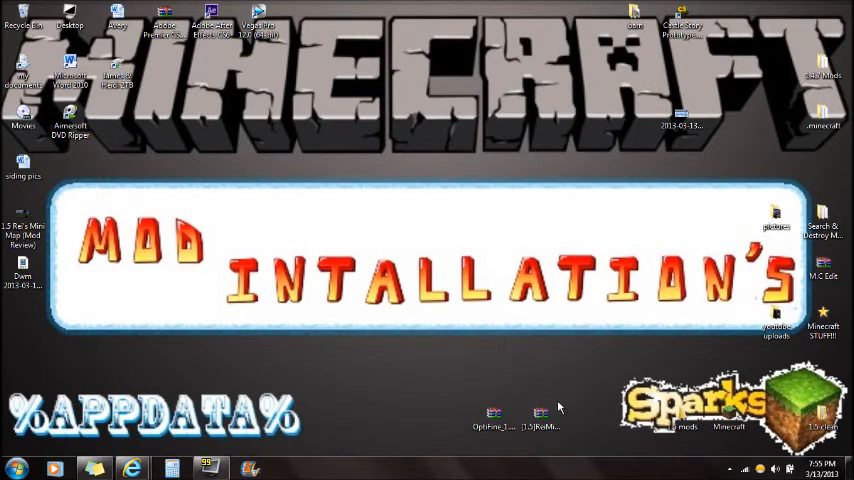
{"action": "mouse_move", "coordinate": [492, 416]}
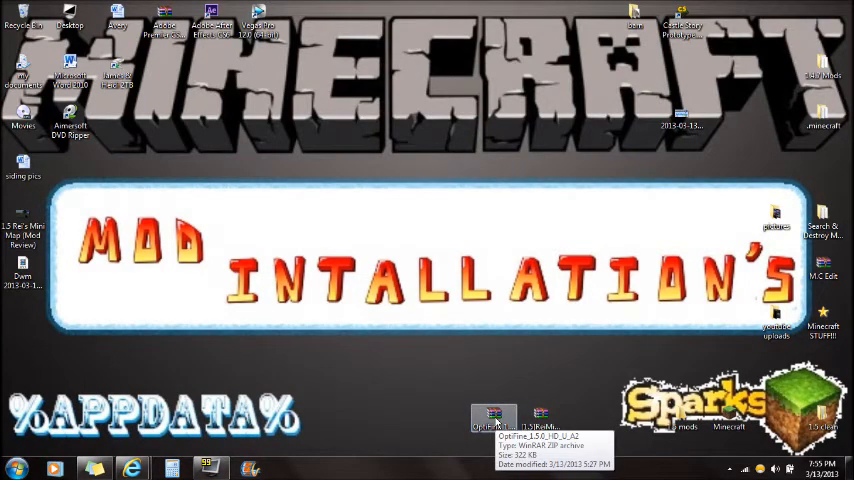
{"action": "mouse_move", "coordinate": [498, 368]}
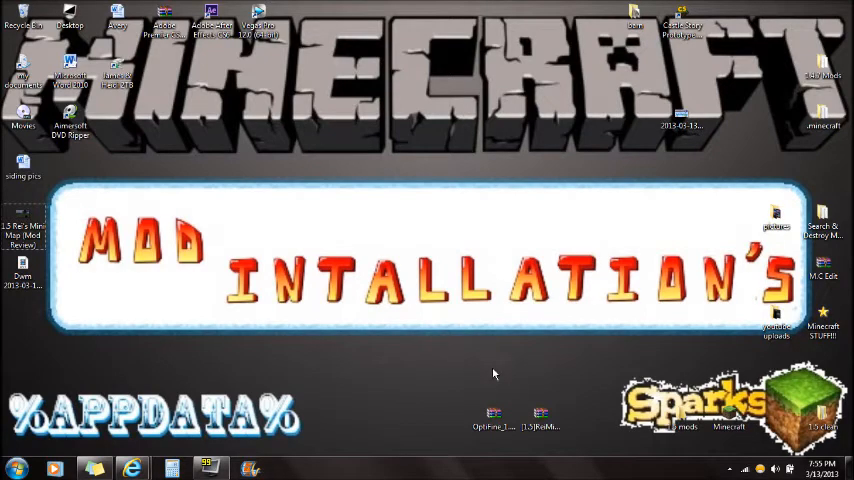
{"action": "mouse_move", "coordinate": [540, 416]}
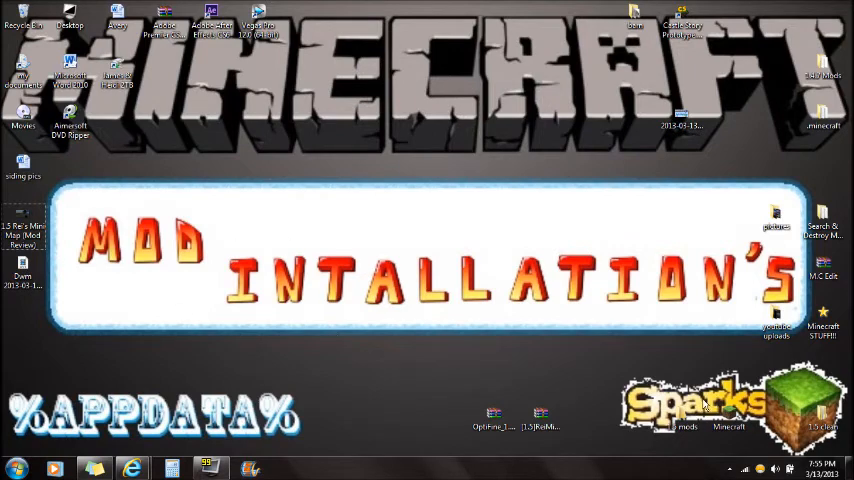
{"action": "mouse_move", "coordinate": [730, 408]}
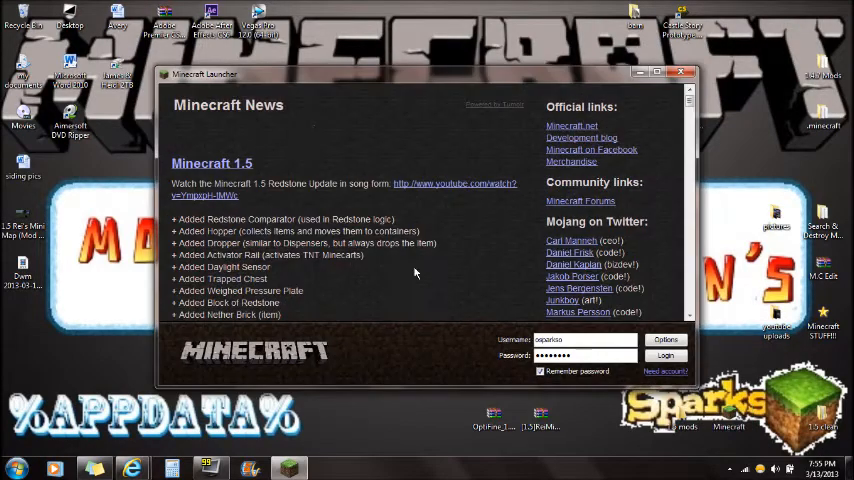
- Log in with the entered credentials so Minecraft 1.5 begins loading
{"action": "left_click", "coordinate": [664, 340]}
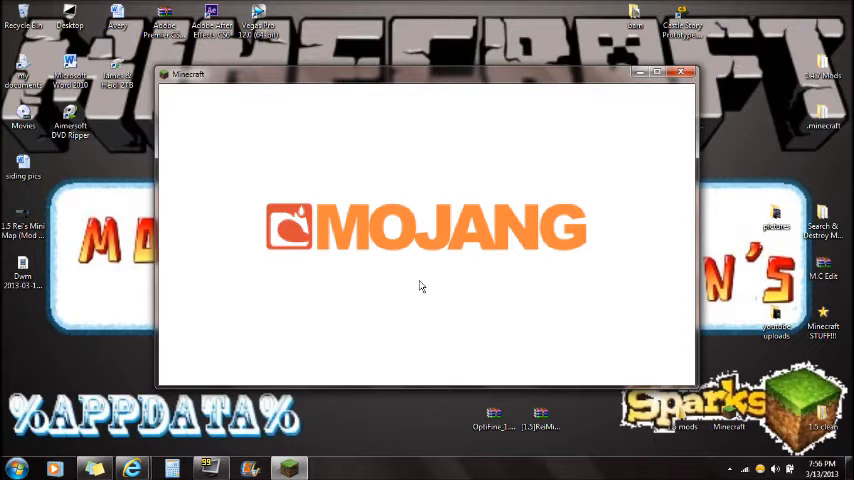
{"action": "mouse_move", "coordinate": [424, 242]}
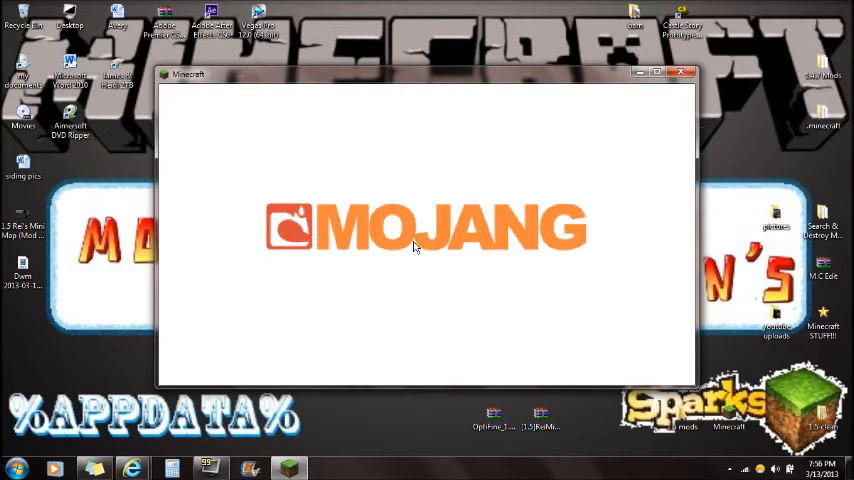
{"action": "mouse_move", "coordinate": [284, 176]}
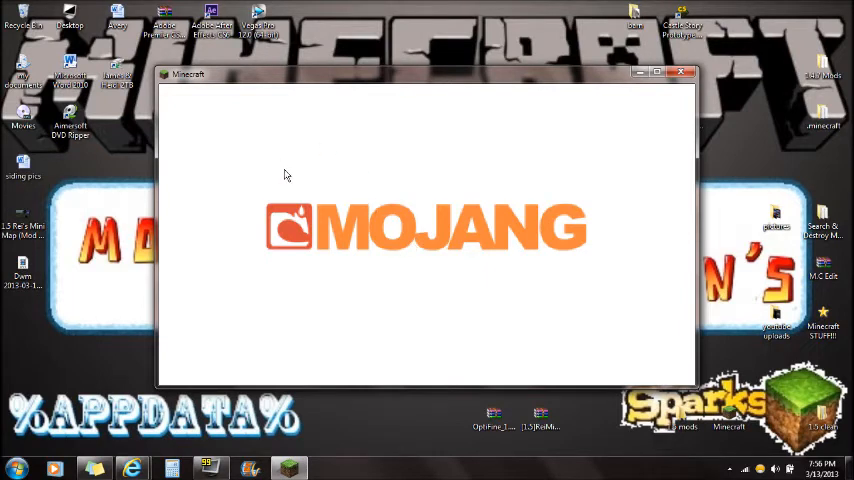
{"action": "mouse_move", "coordinate": [466, 200]}
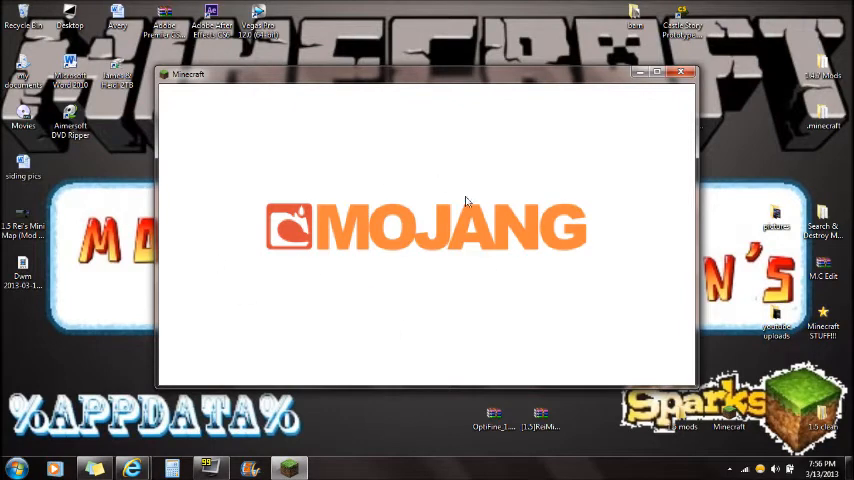
{"action": "mouse_move", "coordinate": [556, 258]}
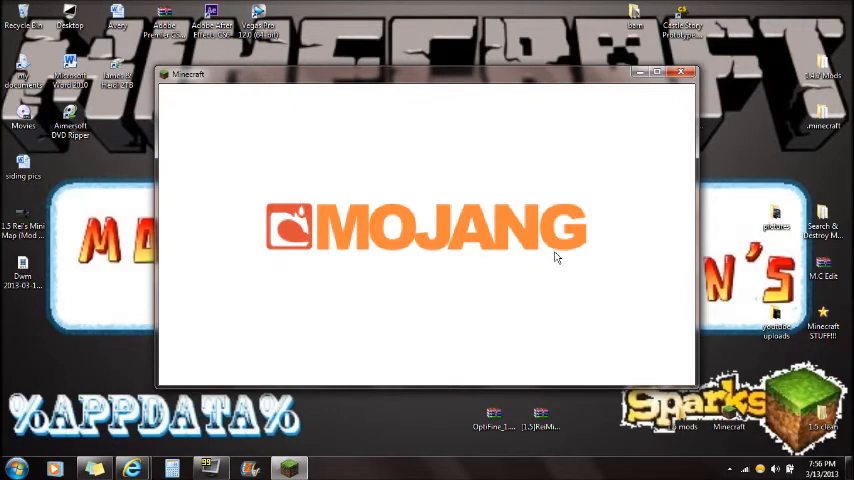
{"action": "mouse_move", "coordinate": [420, 250]}
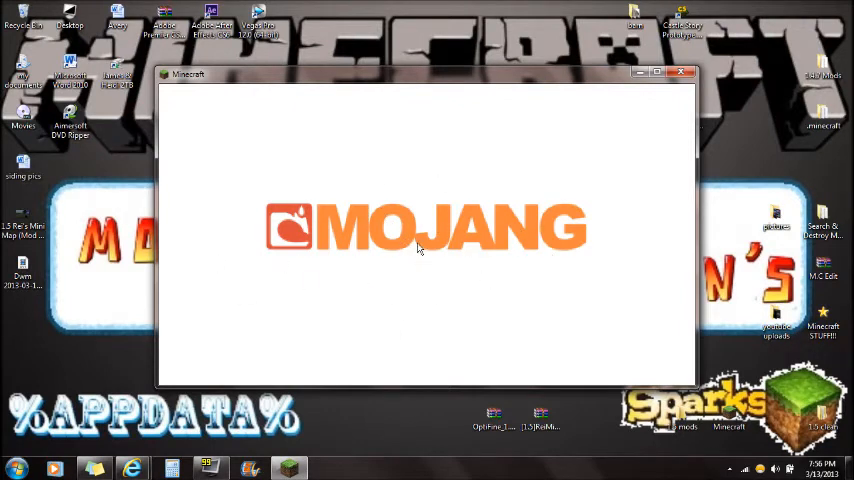
{"action": "mouse_move", "coordinate": [356, 224]}
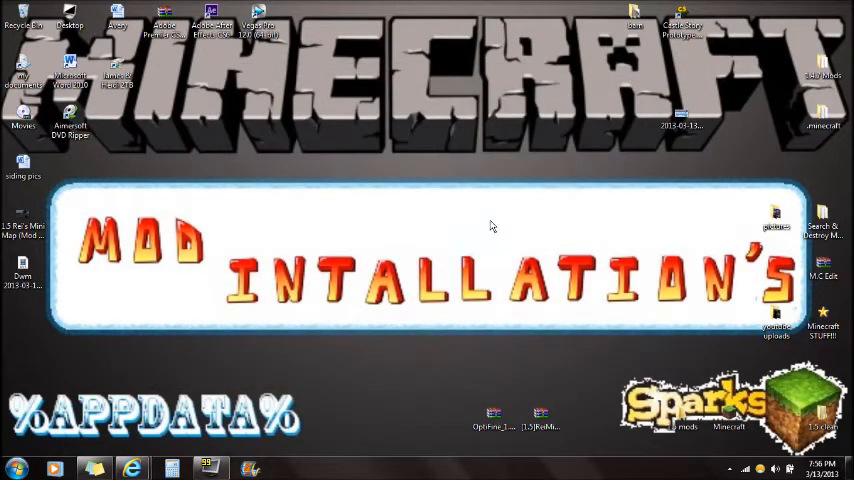
- Bring up the Windows Start menu with its search field ready for finding AppData
{"action": "double_click", "coordinate": [150, 410]}
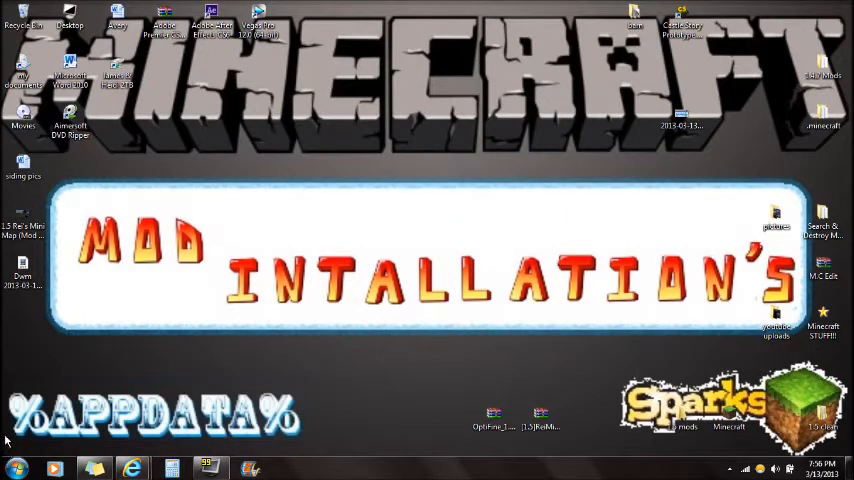
{"action": "mouse_move", "coordinate": [260, 378]}
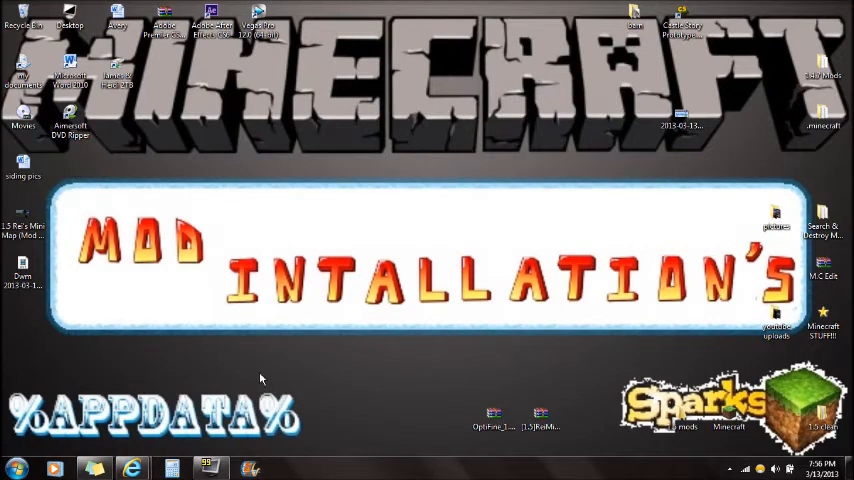
{"action": "left_click", "coordinate": [16, 468]}
{"action": "type", "text": "%"}
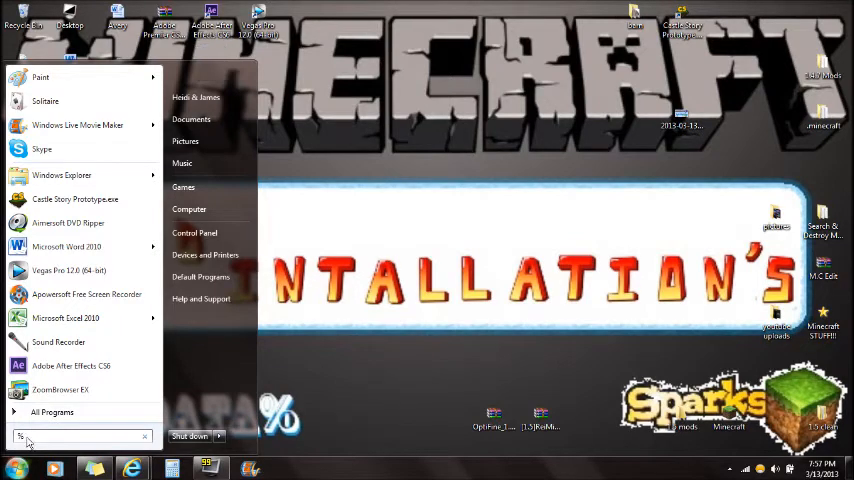
- Reach .minecraft\bin via %appdata%, dismiss the Java error on minecraft.jar and show its right-click options
{"action": "type", "text": "sappdata%"}
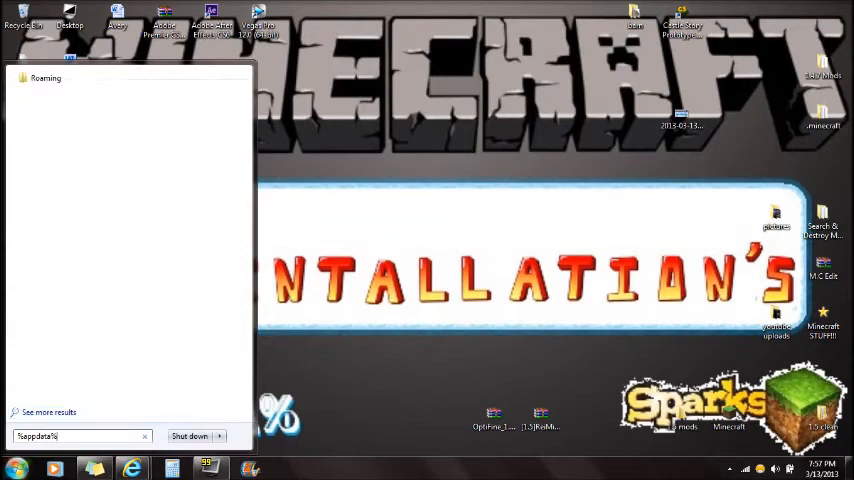
{"action": "mouse_move", "coordinate": [48, 78]}
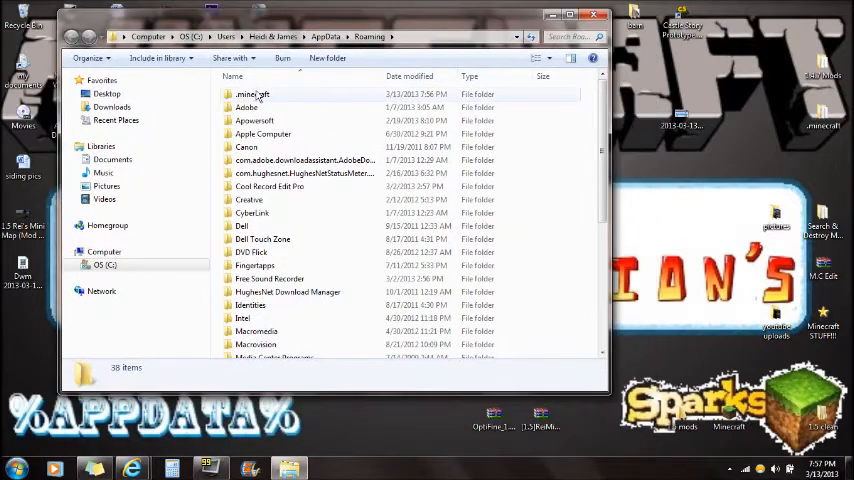
{"action": "double_click", "coordinate": [252, 94]}
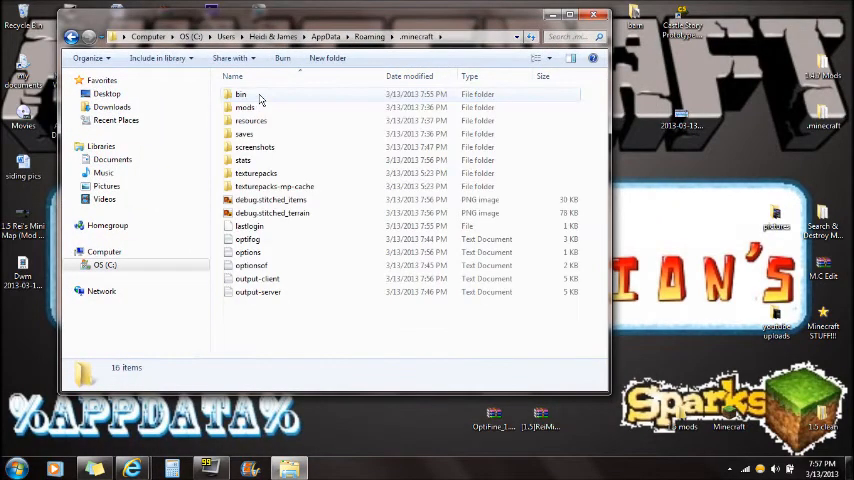
{"action": "mouse_move", "coordinate": [260, 120]}
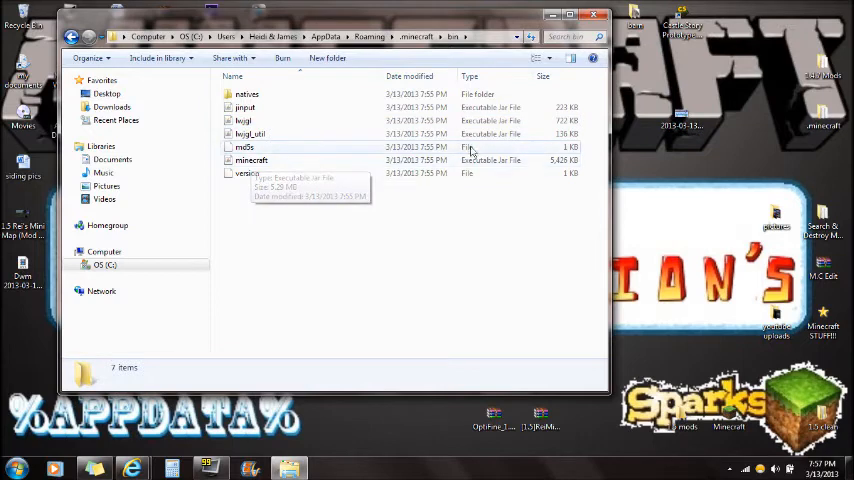
{"action": "mouse_move", "coordinate": [268, 160]}
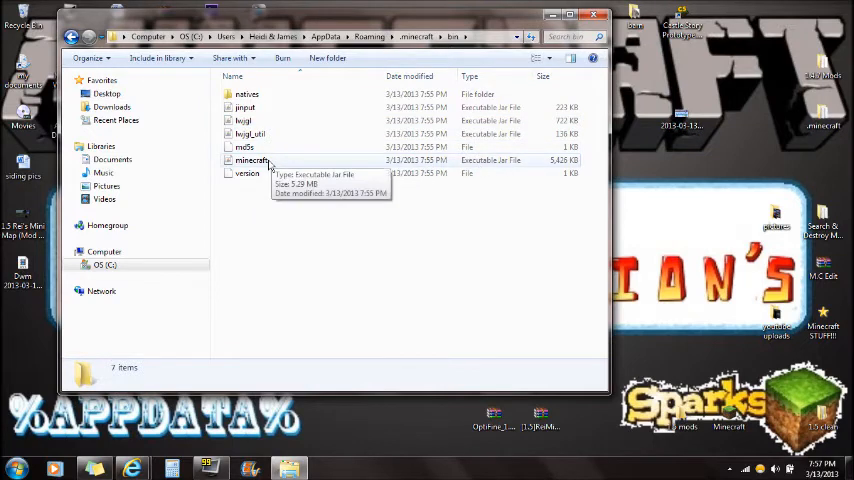
{"action": "double_click", "coordinate": [252, 160]}
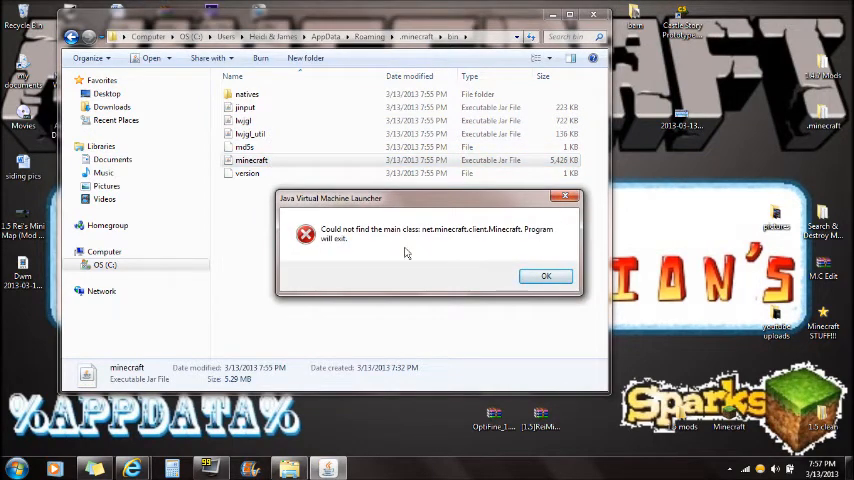
{"action": "left_click", "coordinate": [546, 276]}
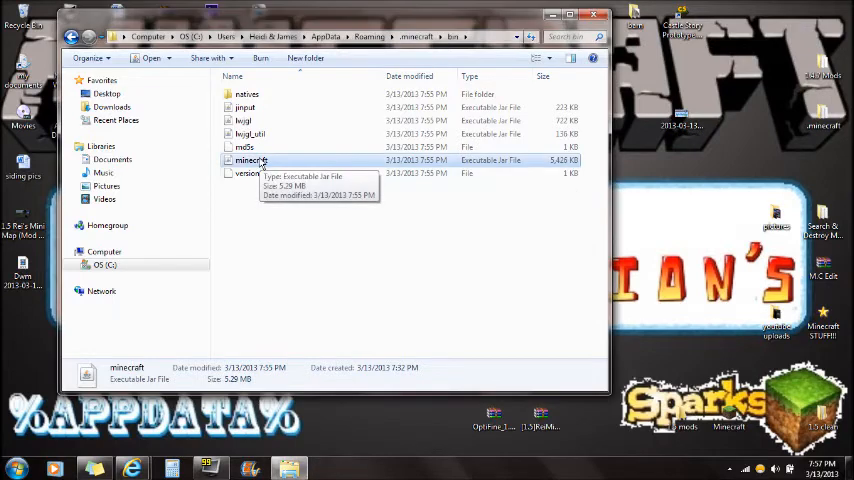
{"action": "right_click", "coordinate": [250, 160]}
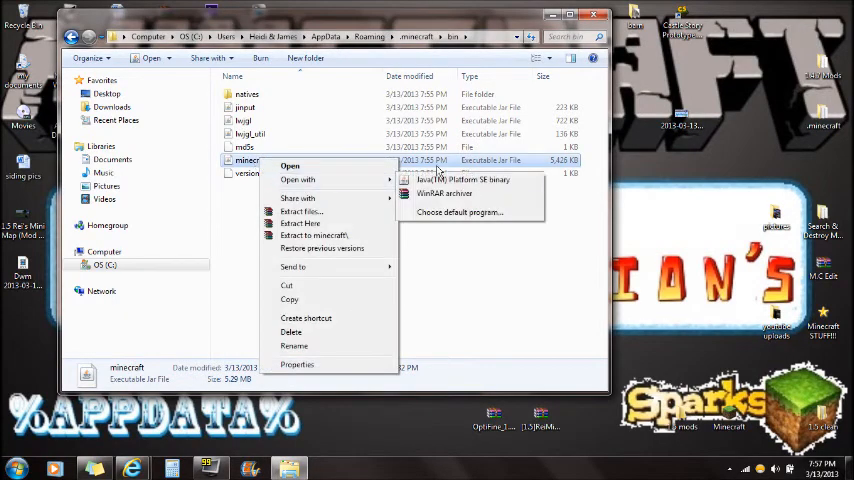
- Load minecraft.jar in WinRAR and delete its META-INF folder, confirming with Yes
{"action": "left_click", "coordinate": [444, 192]}
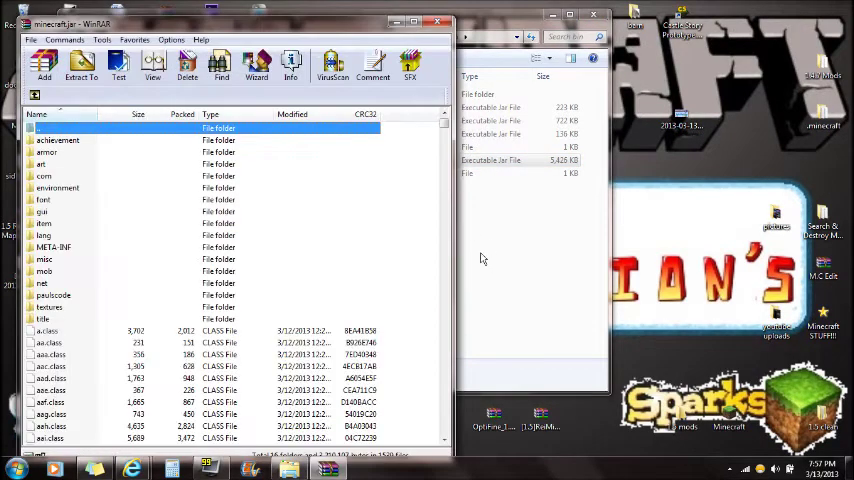
{"action": "mouse_move", "coordinate": [488, 244]}
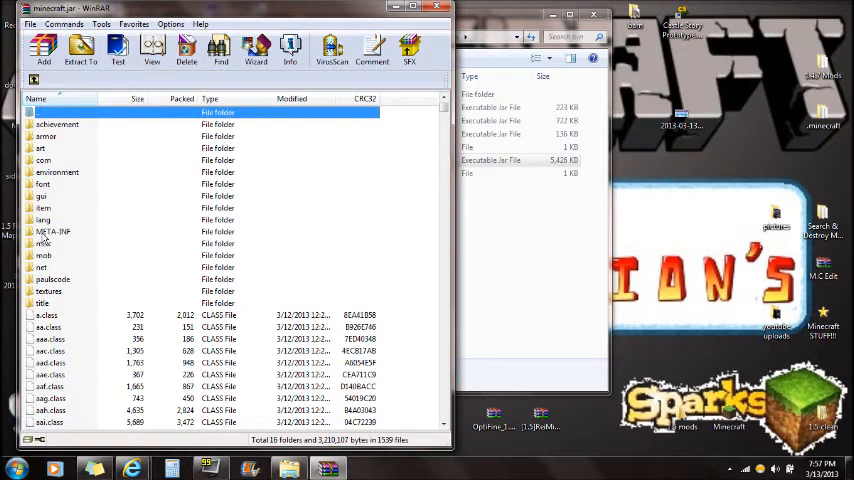
{"action": "left_click", "coordinate": [52, 232]}
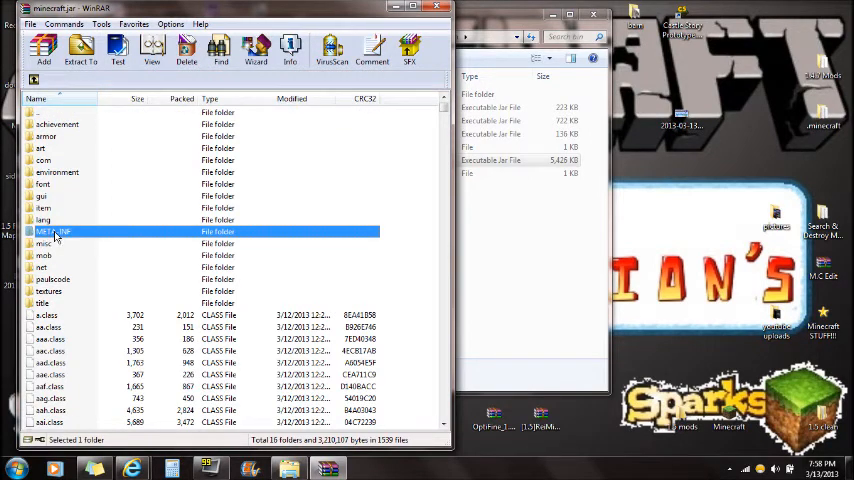
{"action": "left_click", "coordinate": [186, 48]}
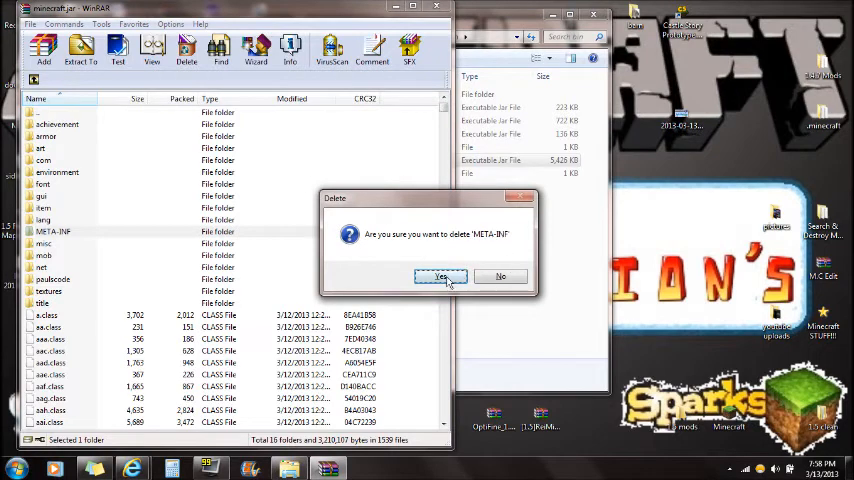
{"action": "left_click", "coordinate": [440, 276]}
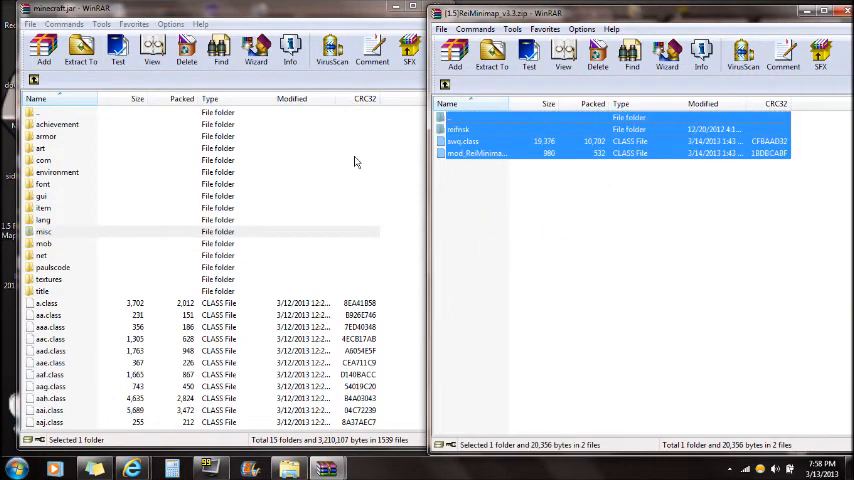
- Add the selected Rei's Minimap files into minecraft.jar, confirming the archive parameters dialog
{"action": "left_click", "coordinate": [44, 48]}
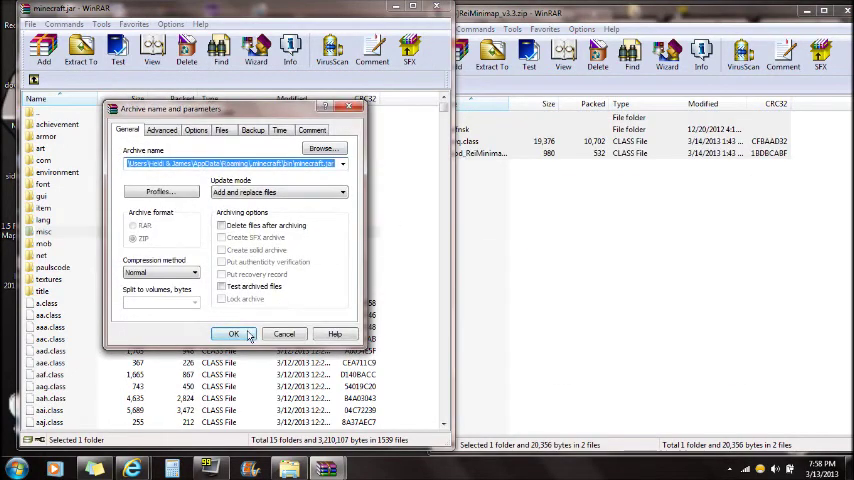
{"action": "left_click", "coordinate": [232, 332]}
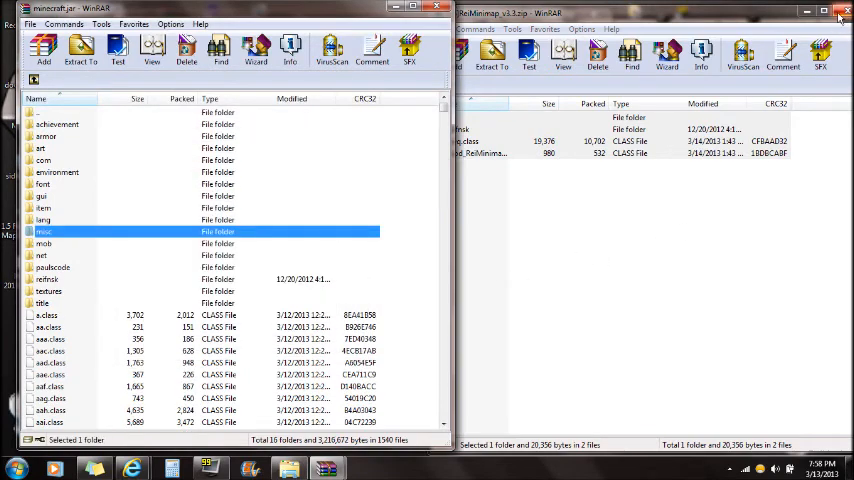
{"action": "left_click", "coordinate": [846, 12]}
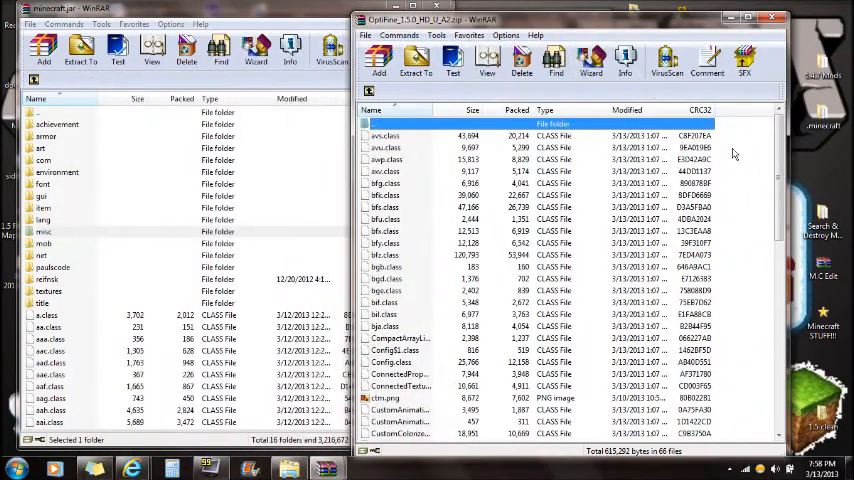
- Select every file in the OptiFine archive with Ctrl+A for merging into minecraft.jar
{"action": "key", "text": "ctrl+a"}
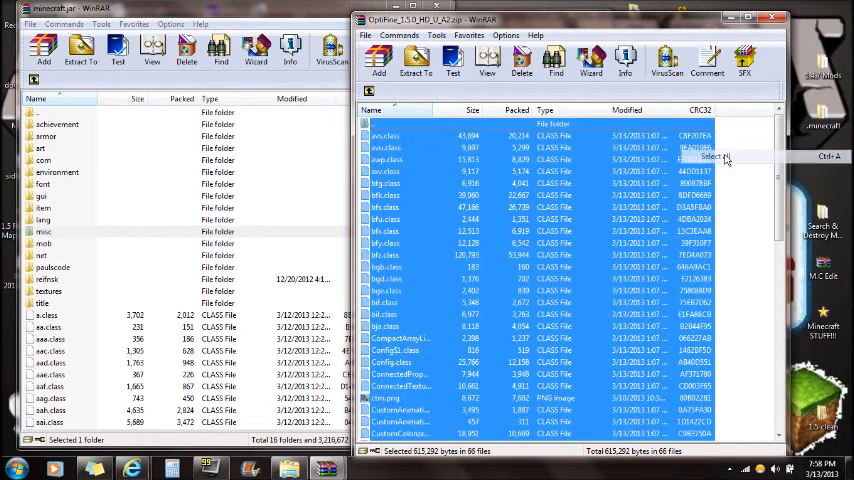
{"action": "mouse_move", "coordinate": [296, 172]}
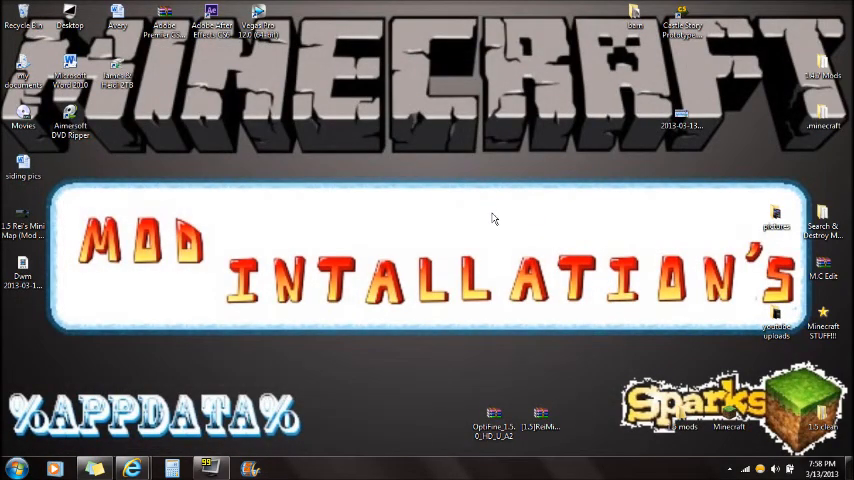
{"action": "mouse_move", "coordinate": [216, 248]}
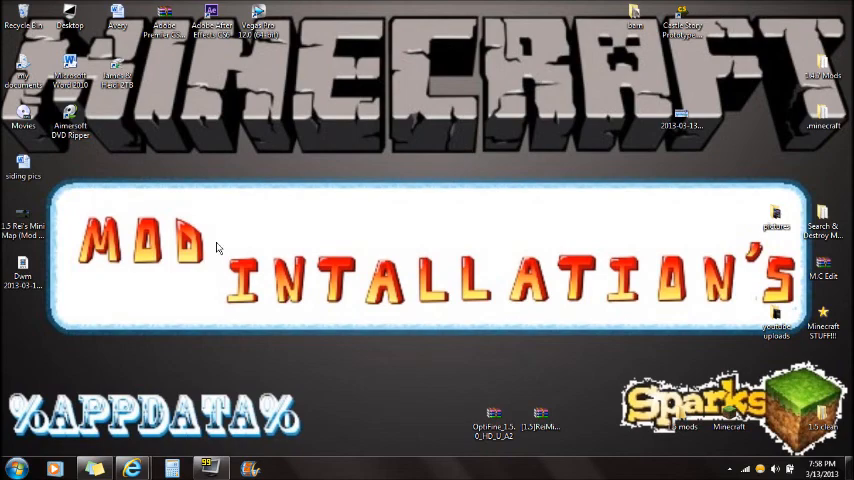
{"action": "mouse_move", "coordinate": [20, 20]}
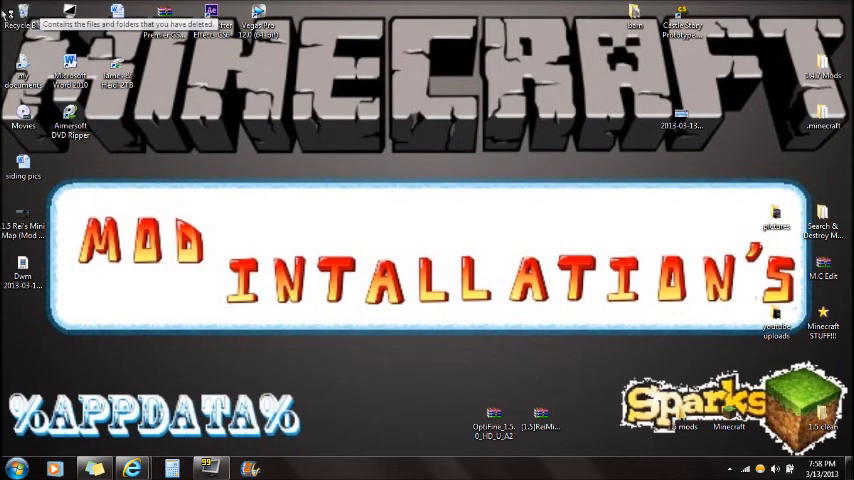